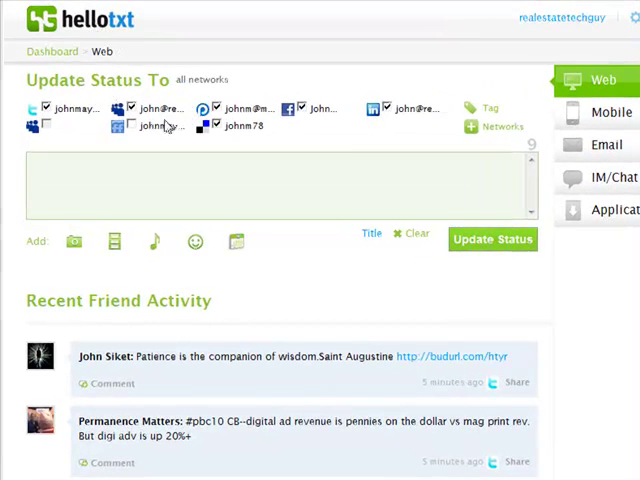
Browse the list of networks that can be added, then close it.
left_click(132, 126)
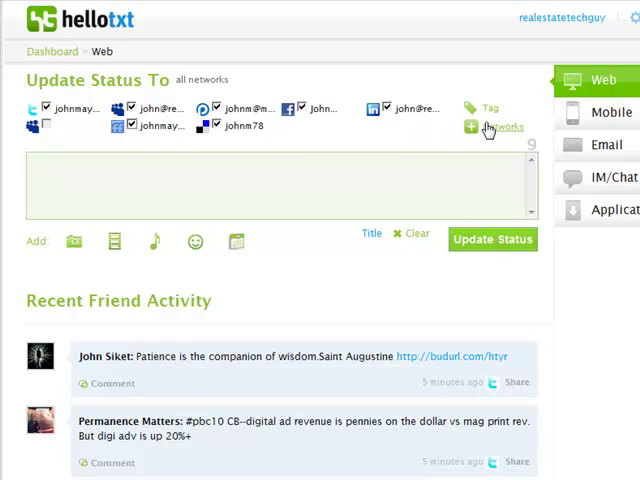
left_click(500, 128)
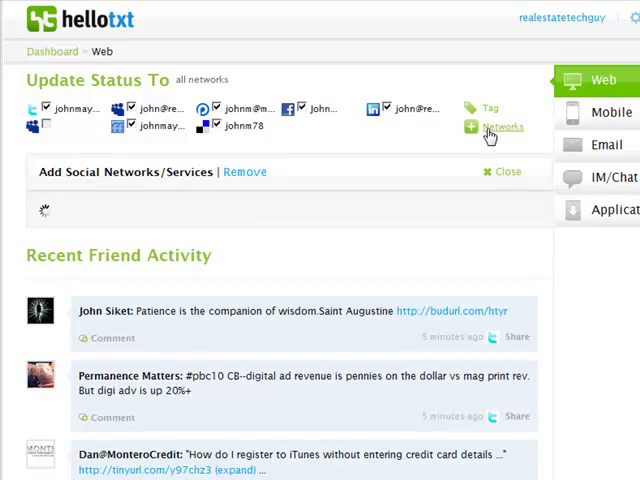
left_click(502, 126)
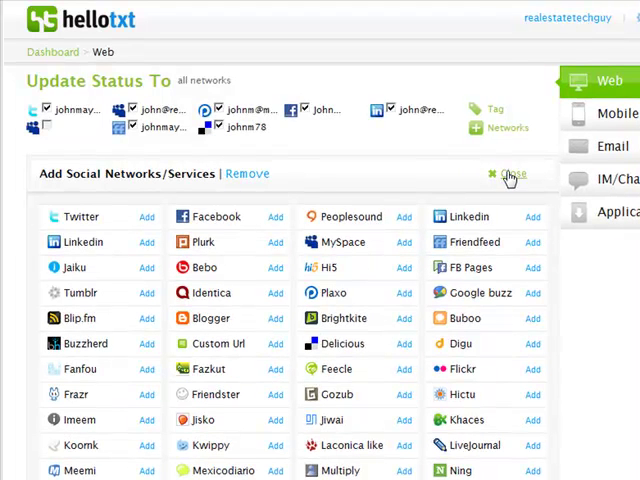
left_click(512, 172)
type("Add your")
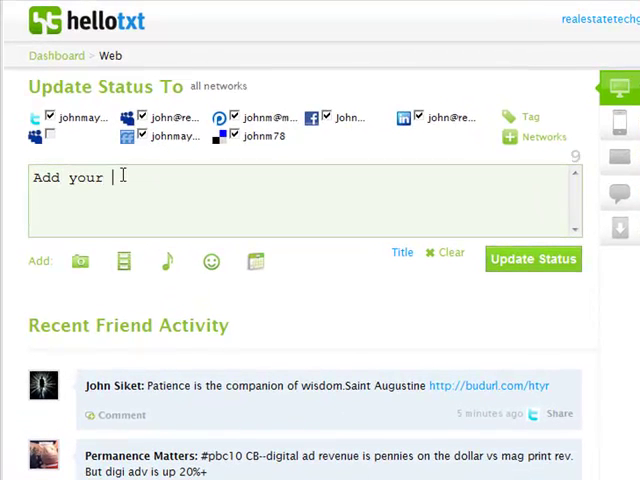
Write the status "Add your update here, or use a tinyURL to promote your properties for-sale." and show funny suggestions.
type("update he")
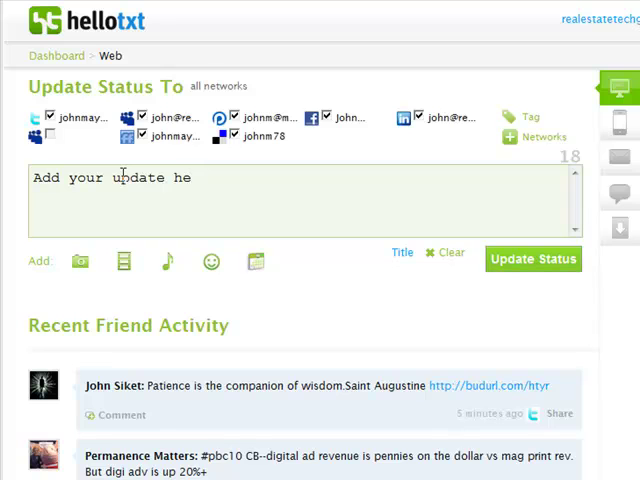
type("re, or use a t")
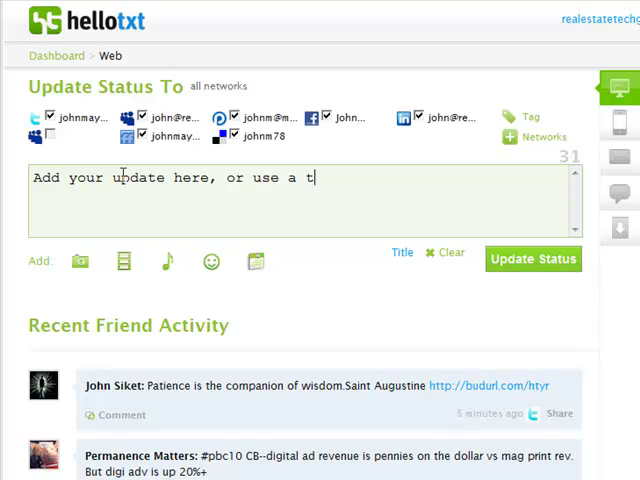
type("inyURL to promote your properties for-")
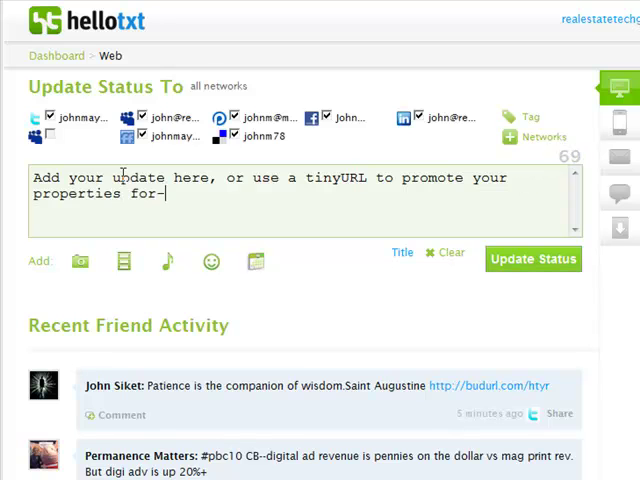
type("sale.")
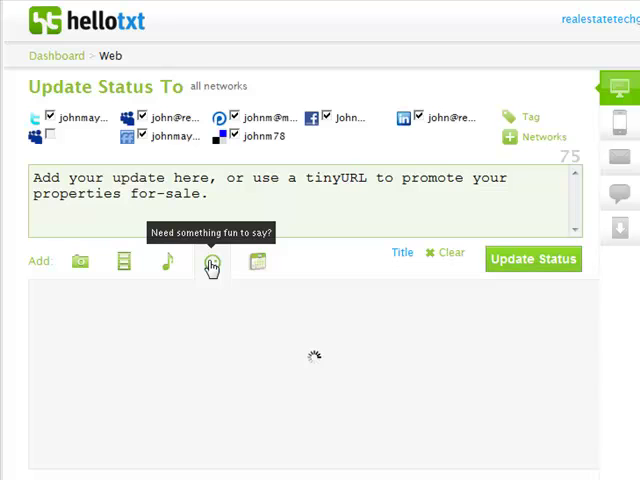
left_click(210, 260)
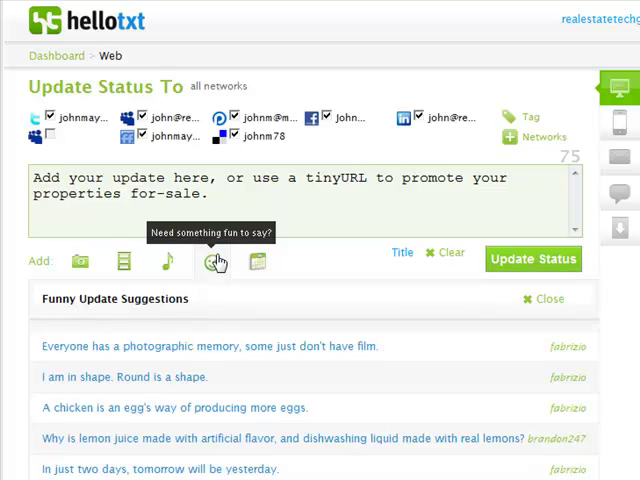